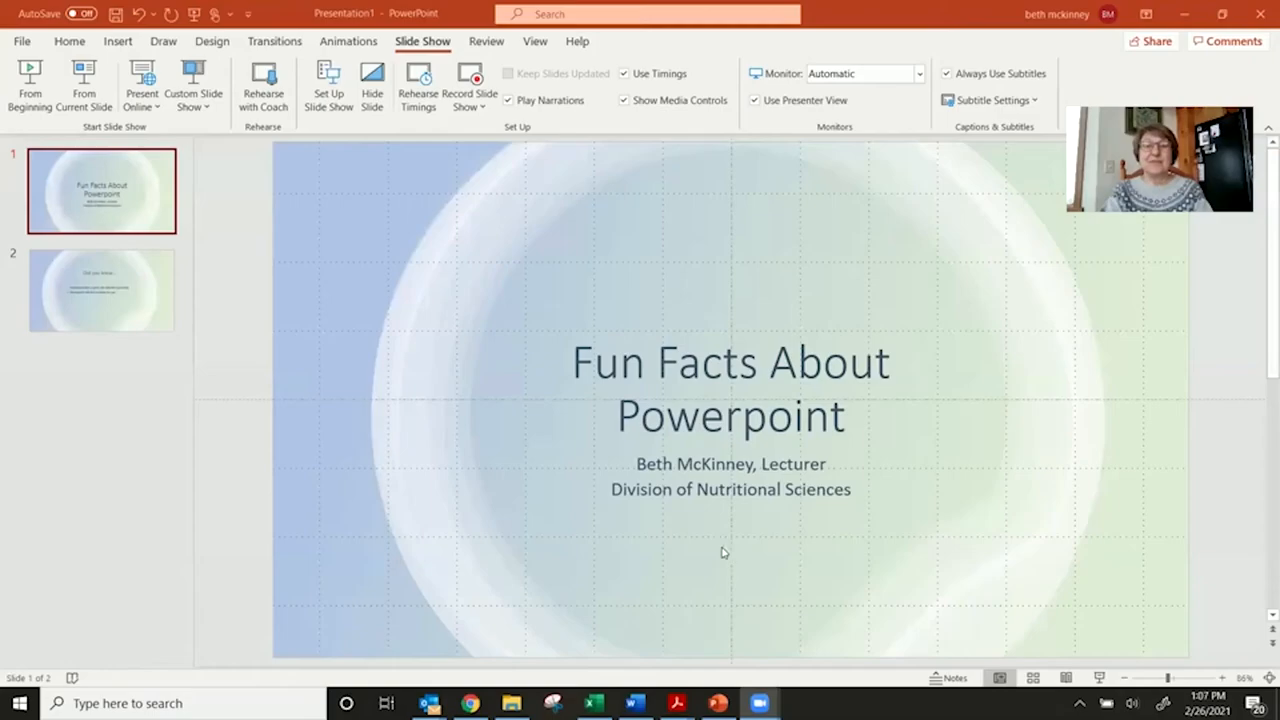
mouse_move(660, 516)
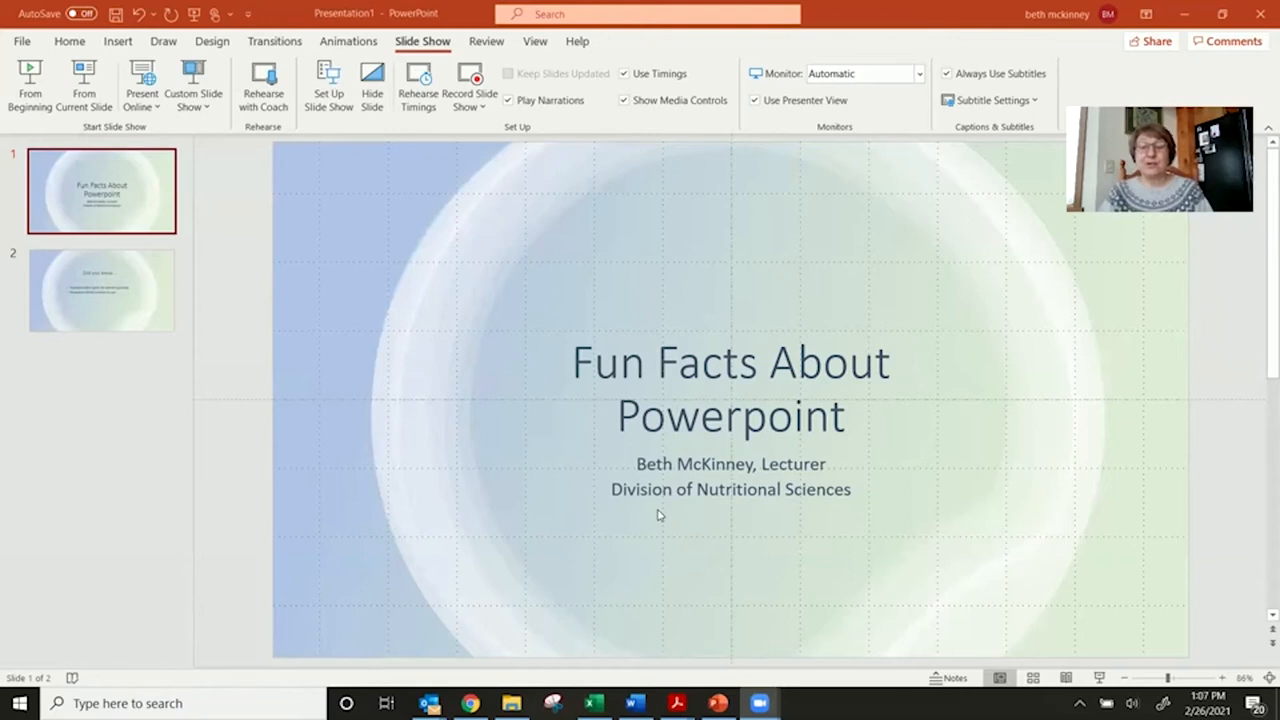
mouse_move(586, 478)
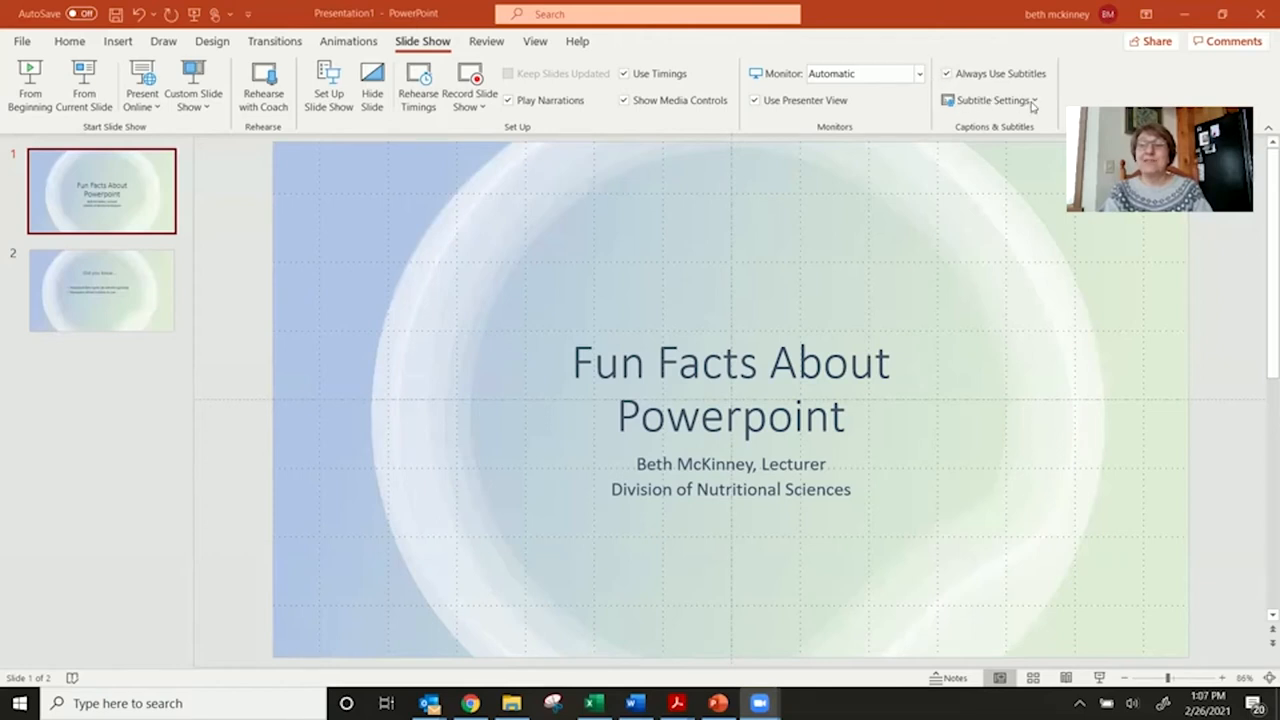
Step: Review the Subtitle Settings, including the Subtitle Language list, without changing them
left_click(992, 100)
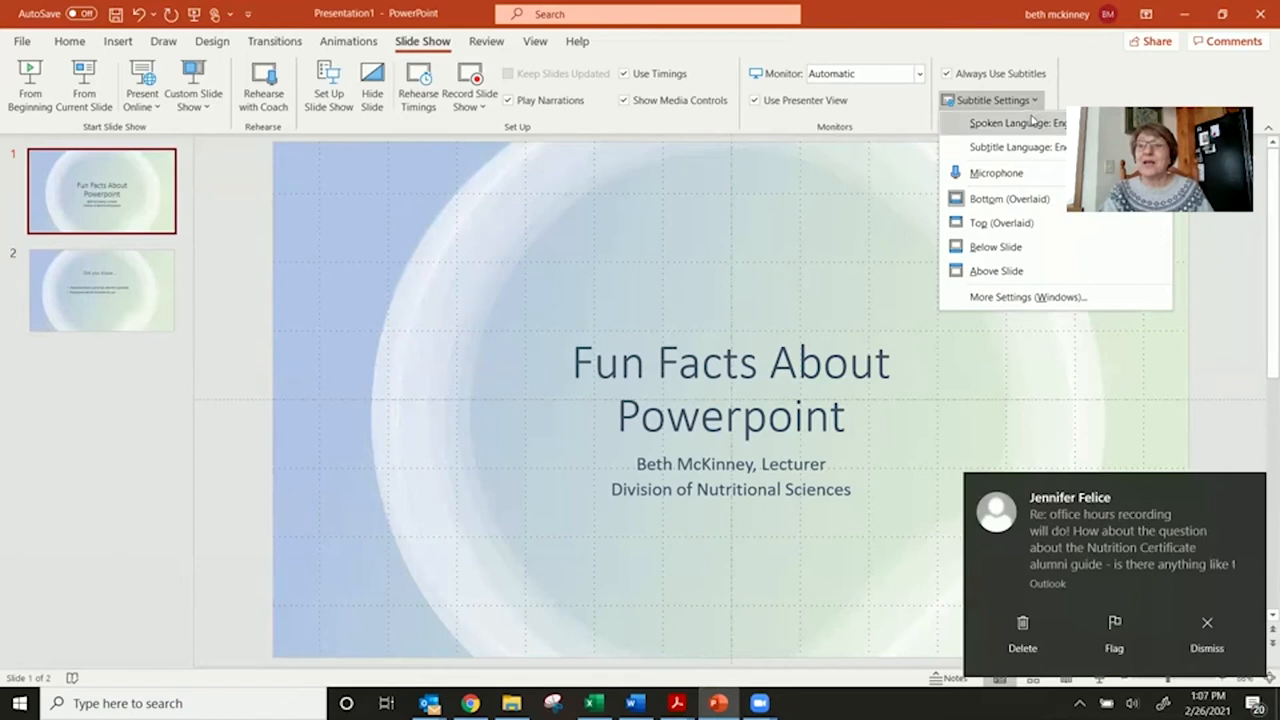
left_click(1016, 122)
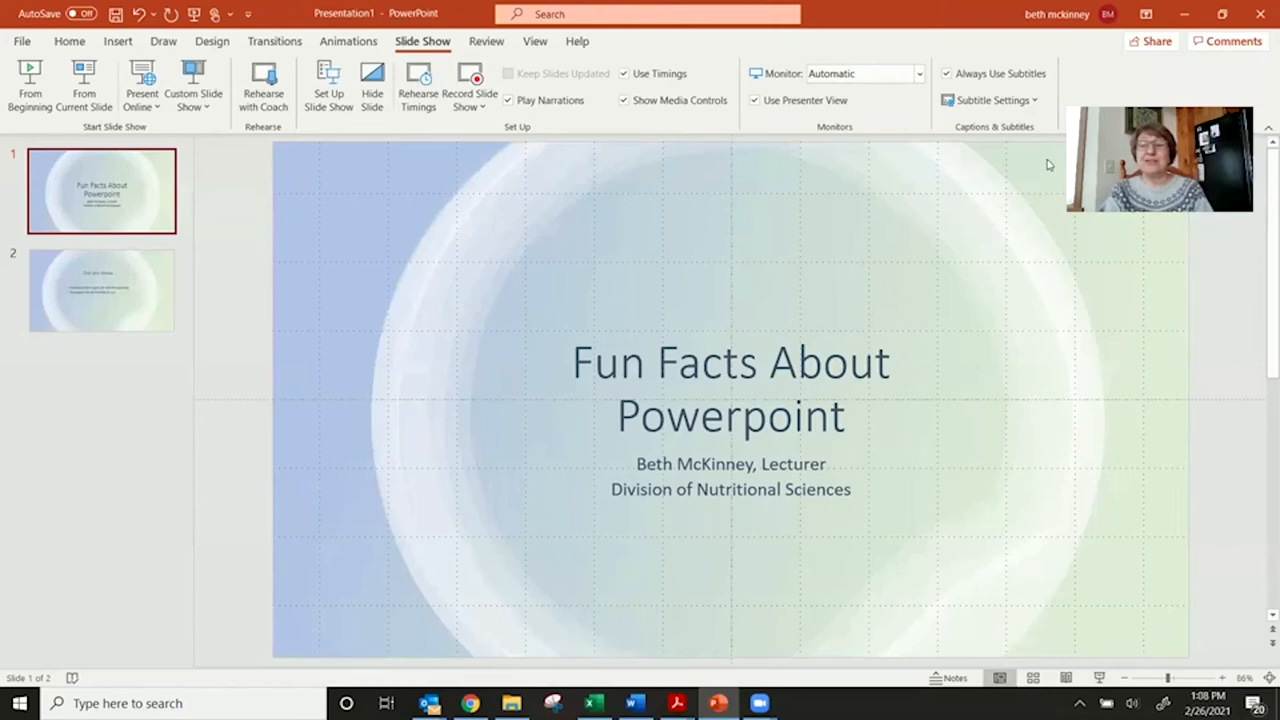
left_click(990, 100)
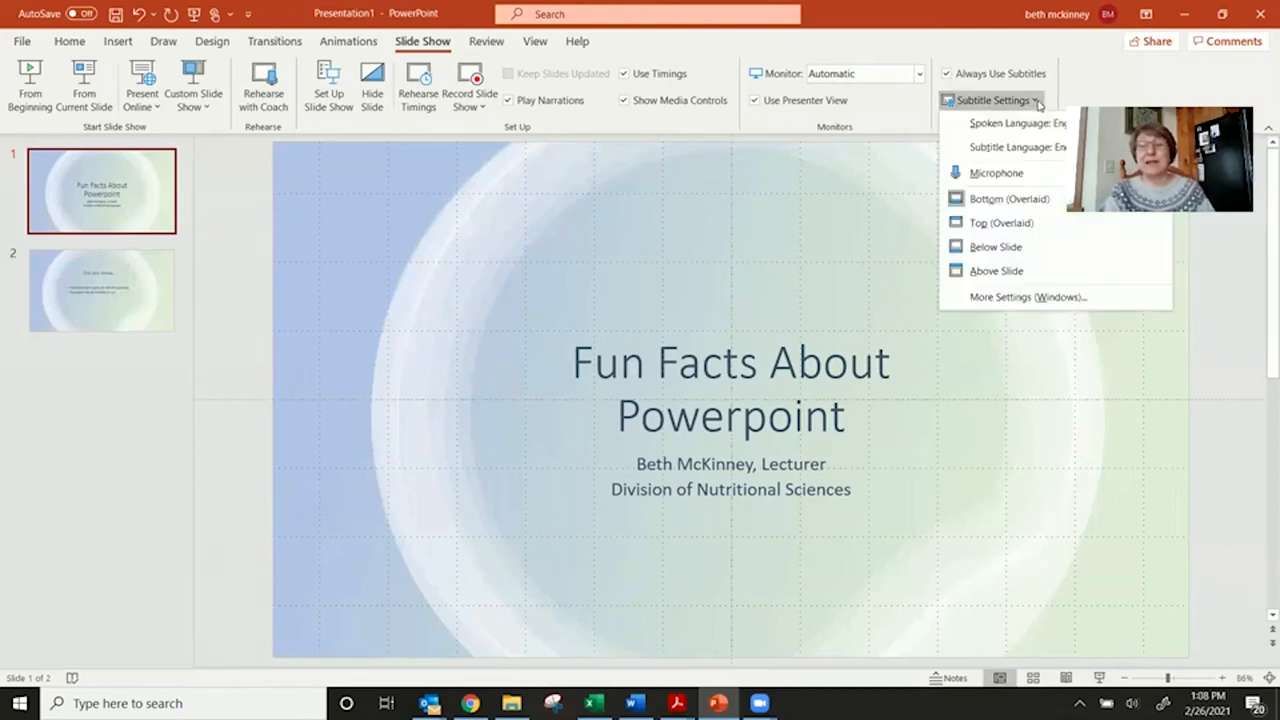
left_click(1012, 148)
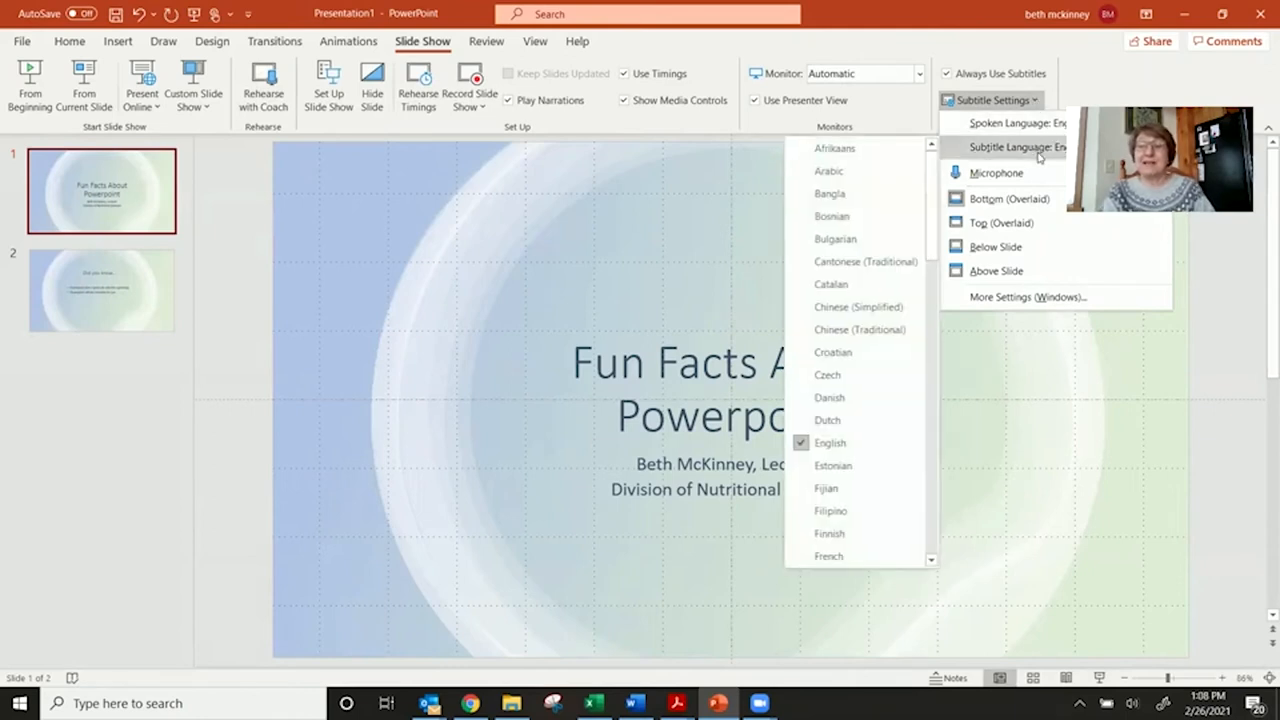
mouse_move(854, 510)
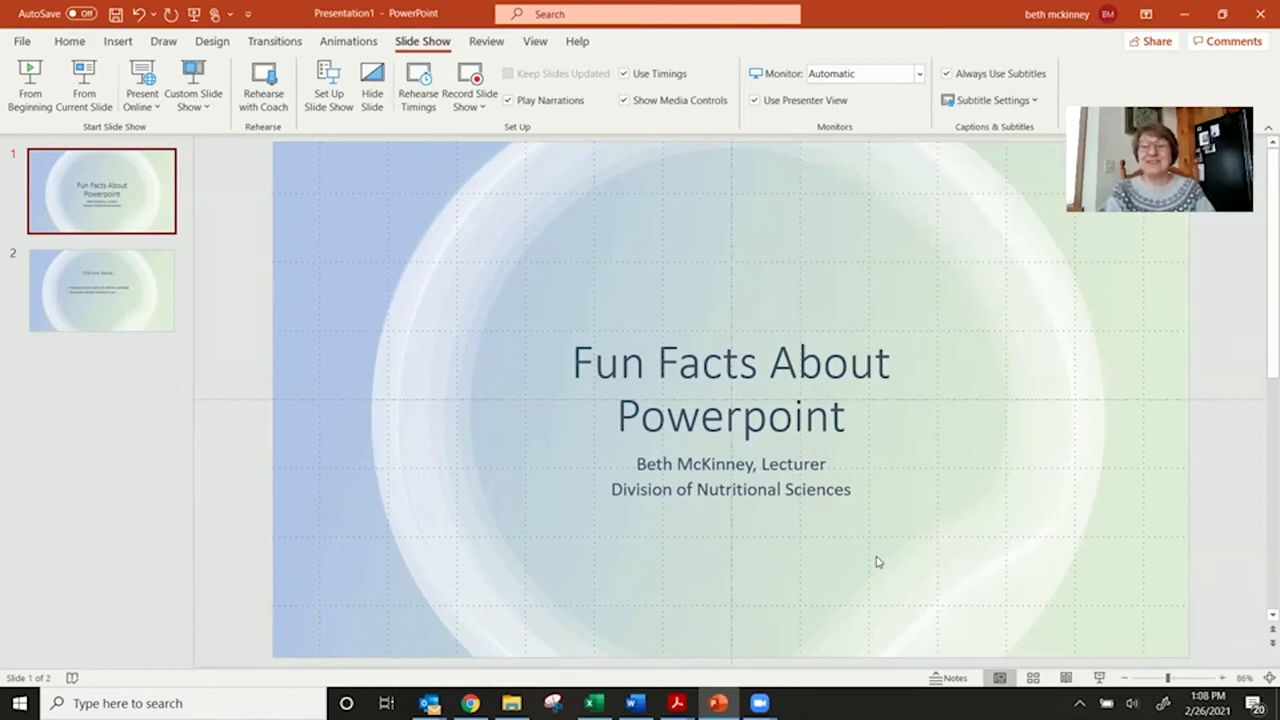
mouse_move(820, 548)
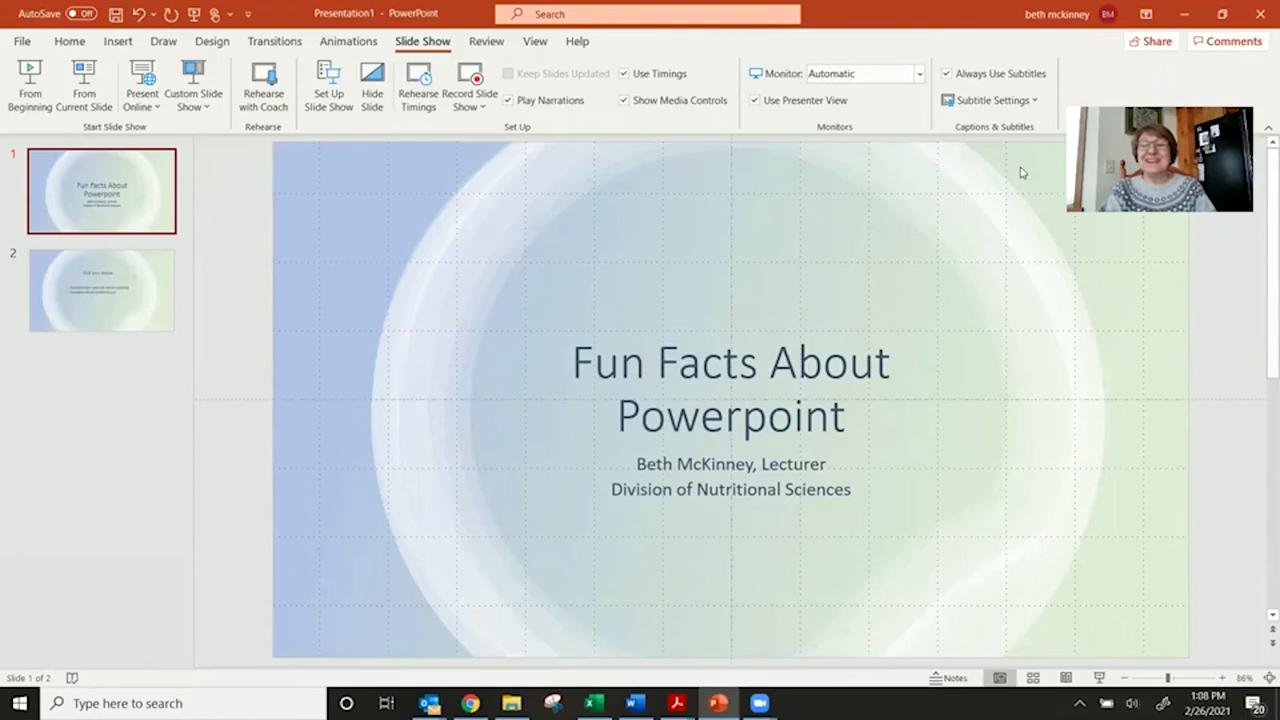
mouse_move(996, 200)
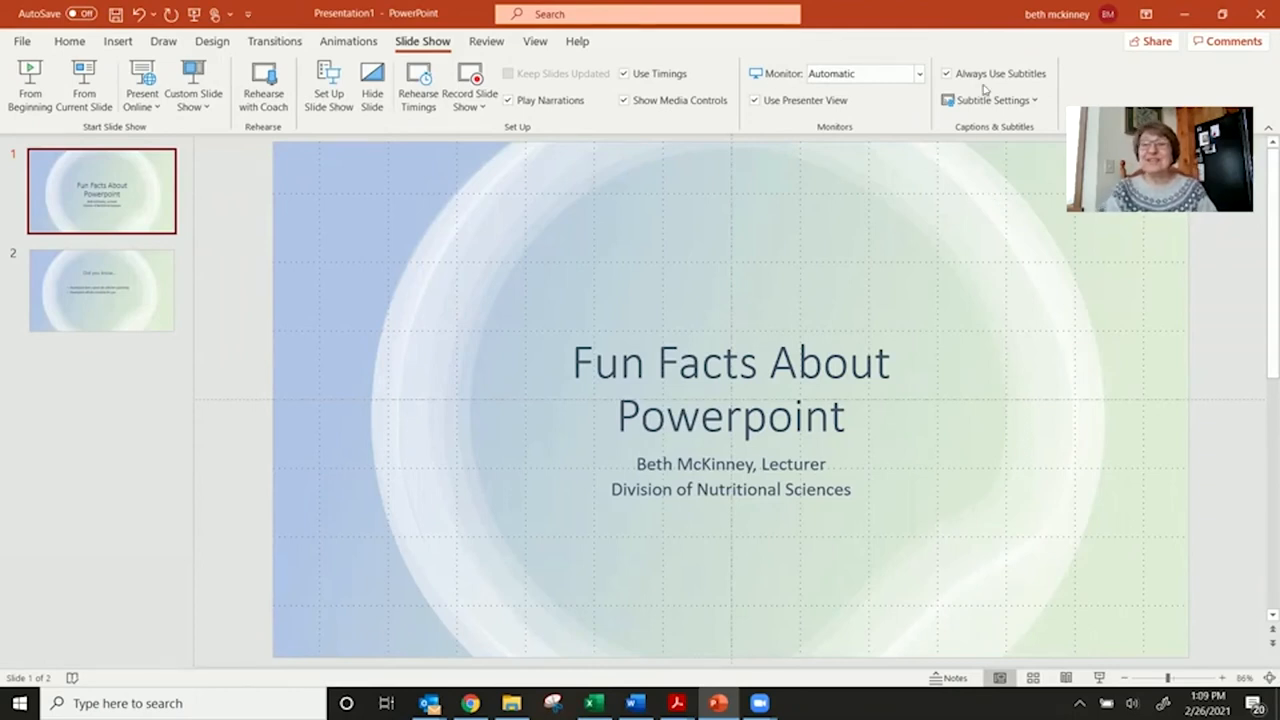
left_click(990, 100)
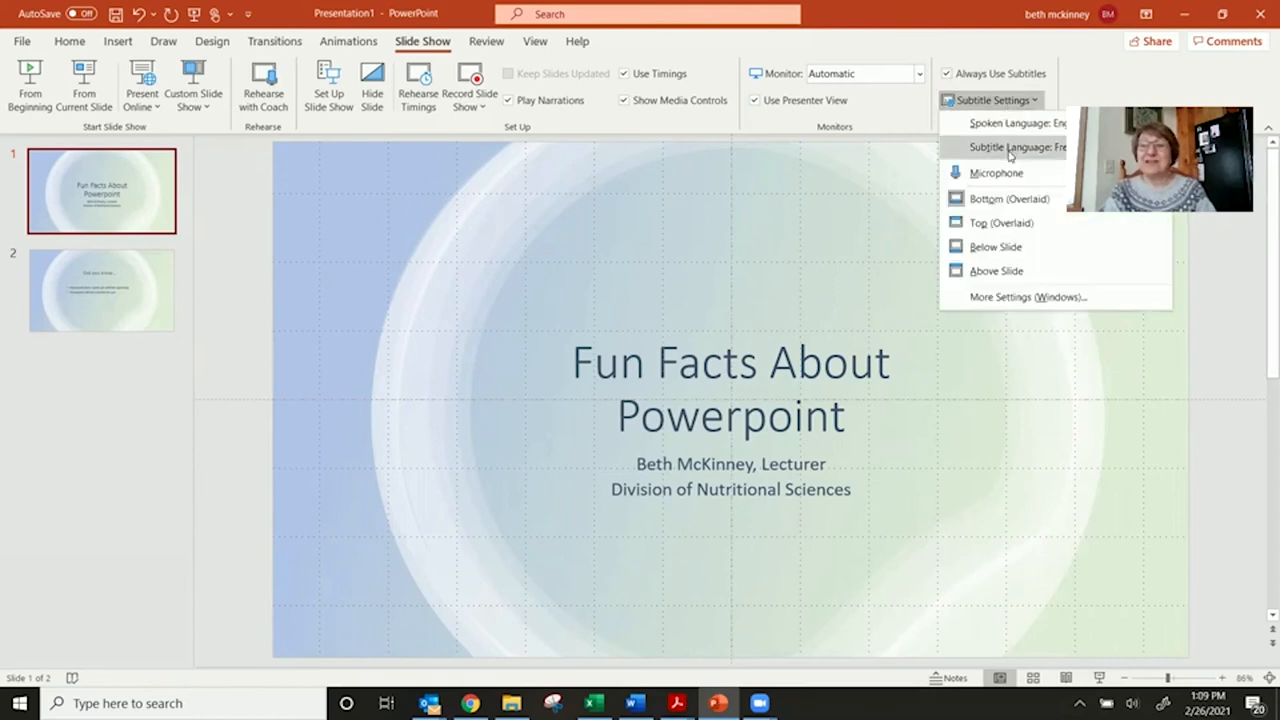
left_click(1018, 148)
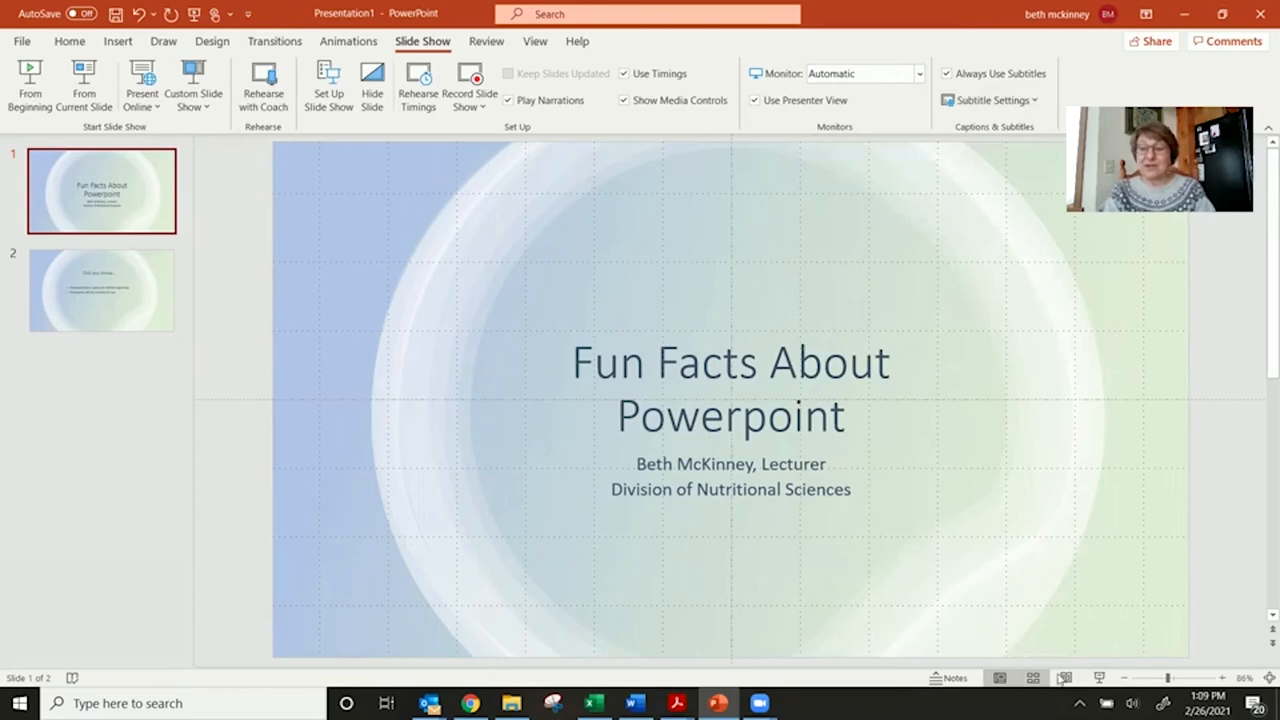
Step: Start the slide show from the beginning on the 'Fun Facts About Powerpoint' title slide with subtitles
left_click(30, 84)
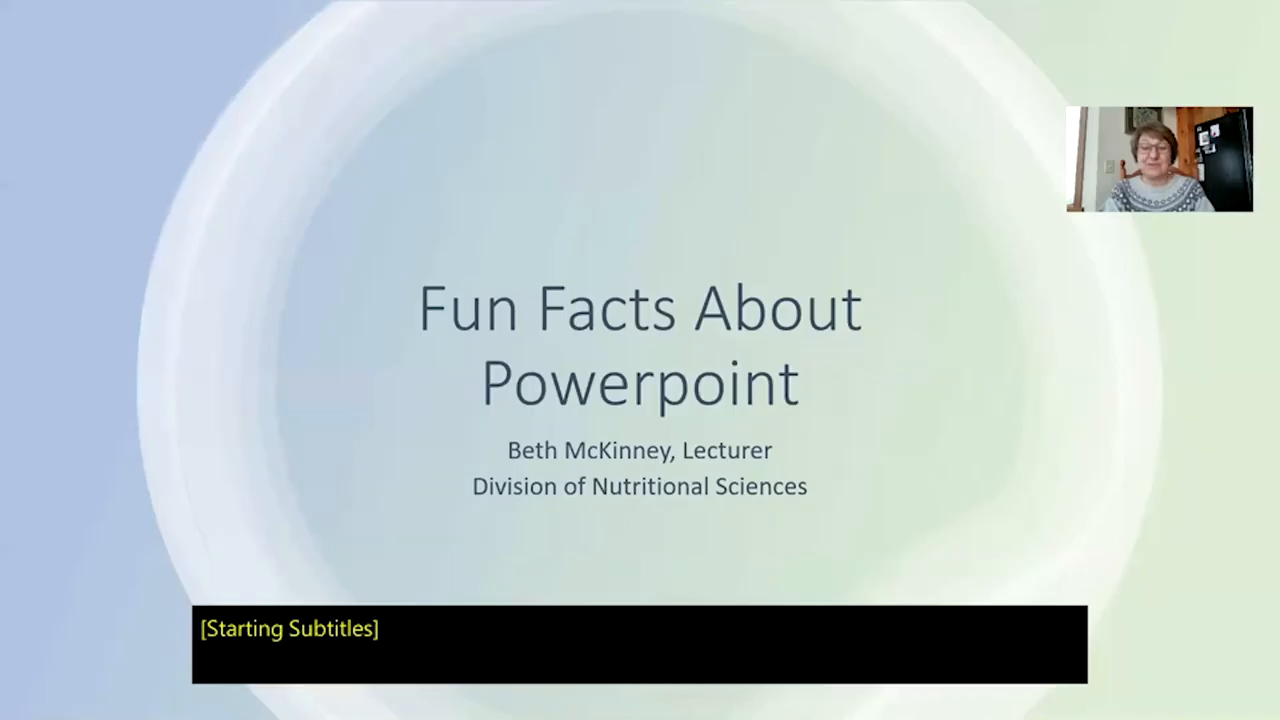